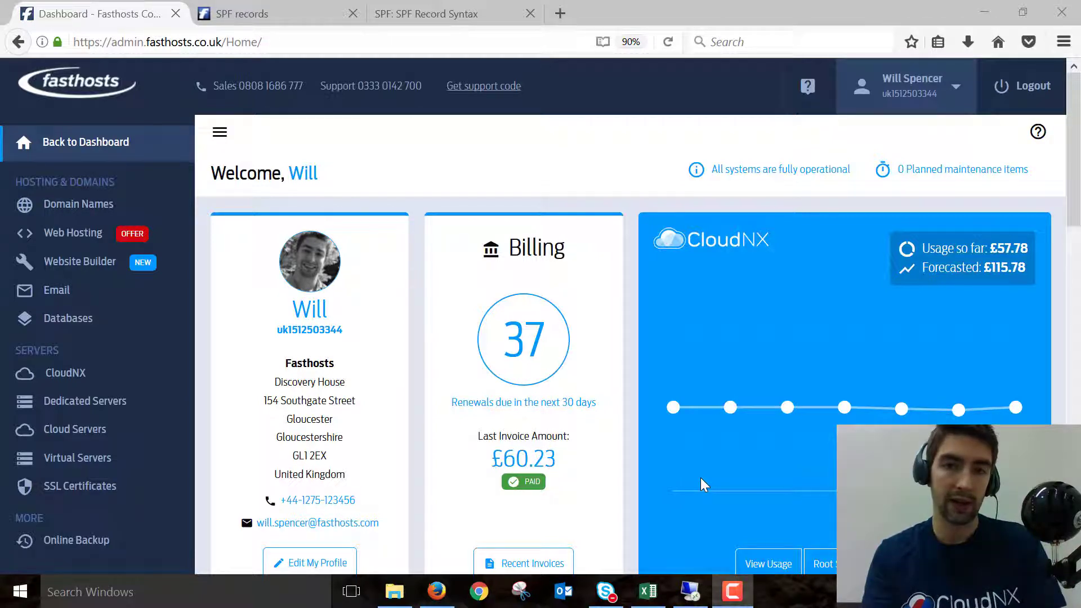
mouse_move(586, 428)
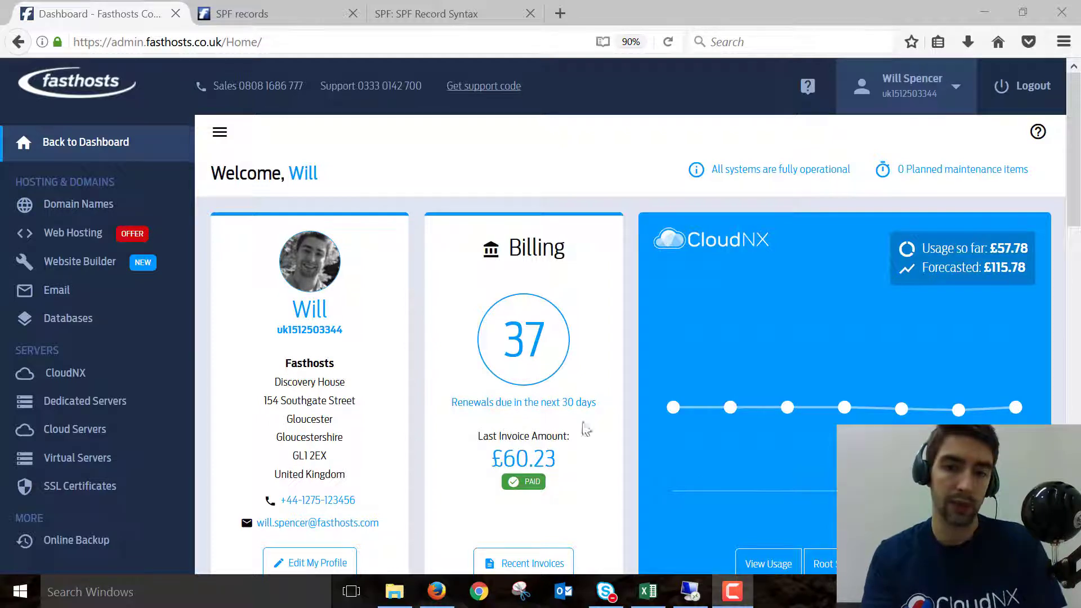
mouse_move(348, 246)
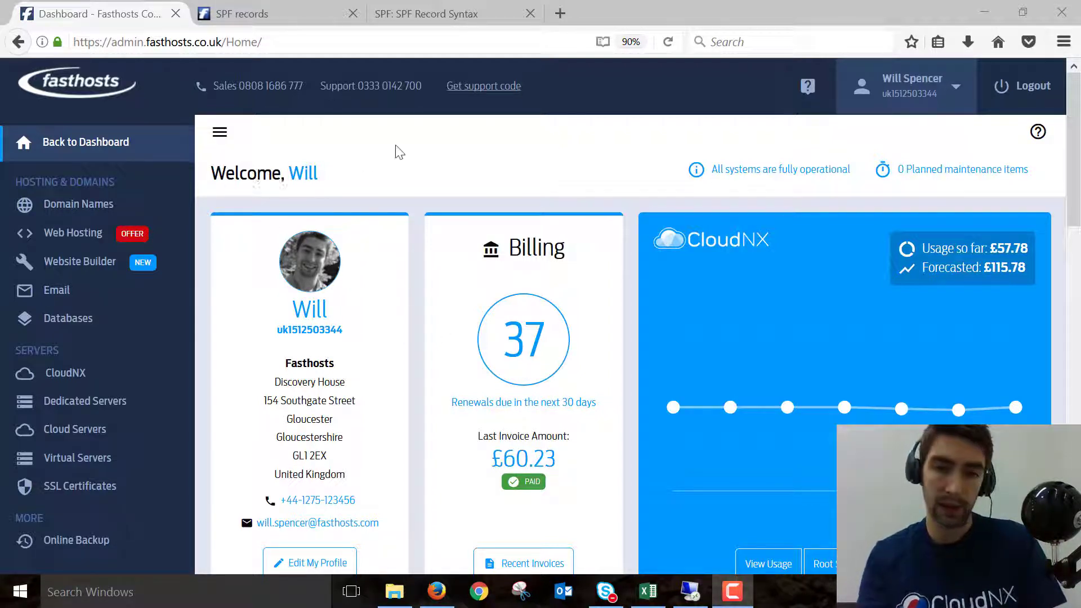
mouse_move(406, 169)
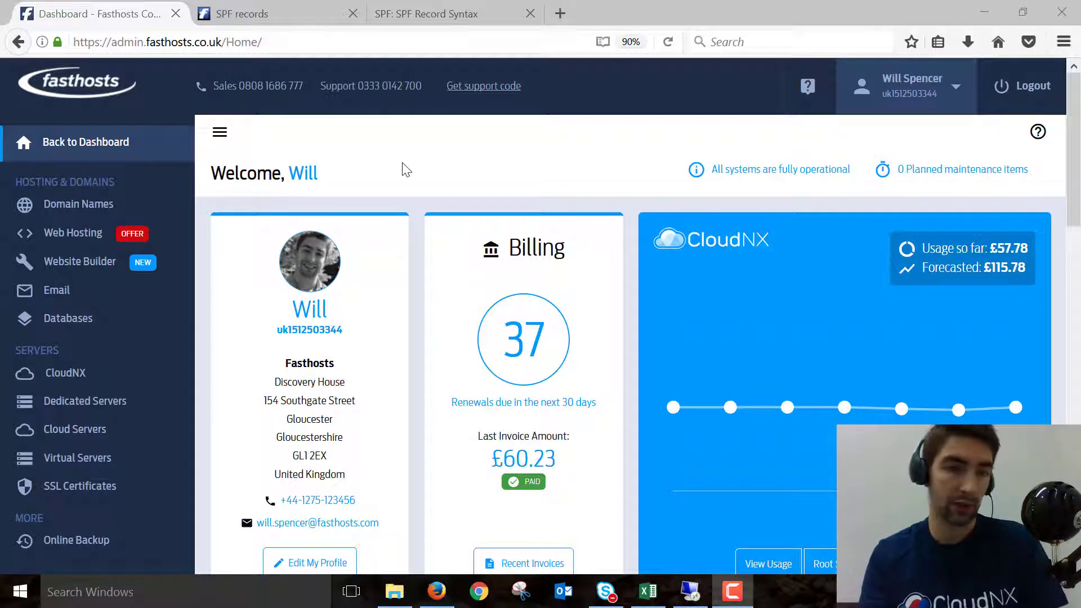
mouse_move(78, 204)
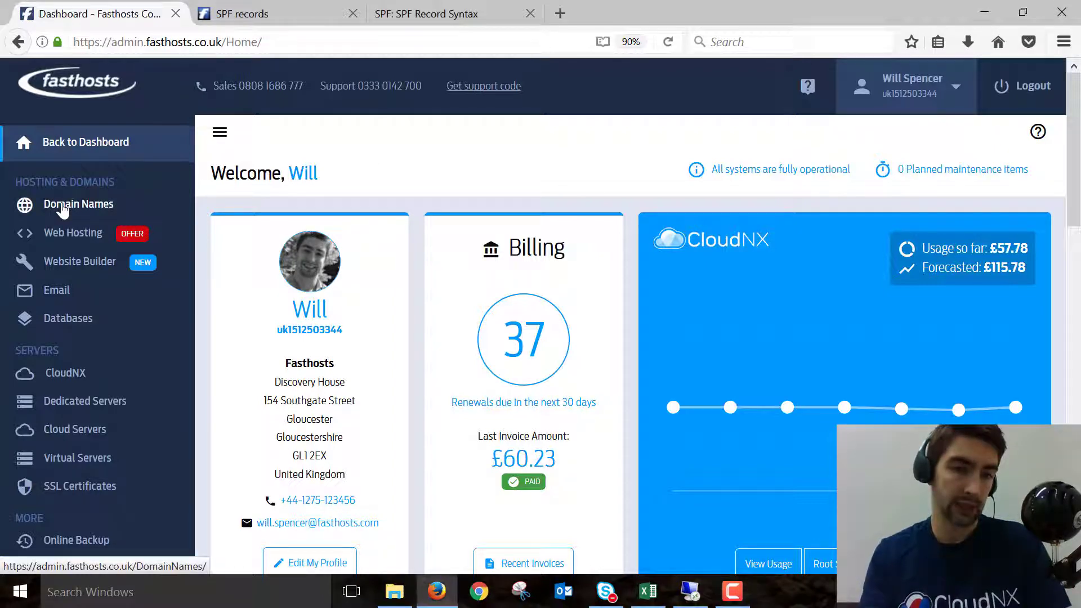
Go to Domain Names and choose fasthostswebinars.com from the My Domains list
click(78, 204)
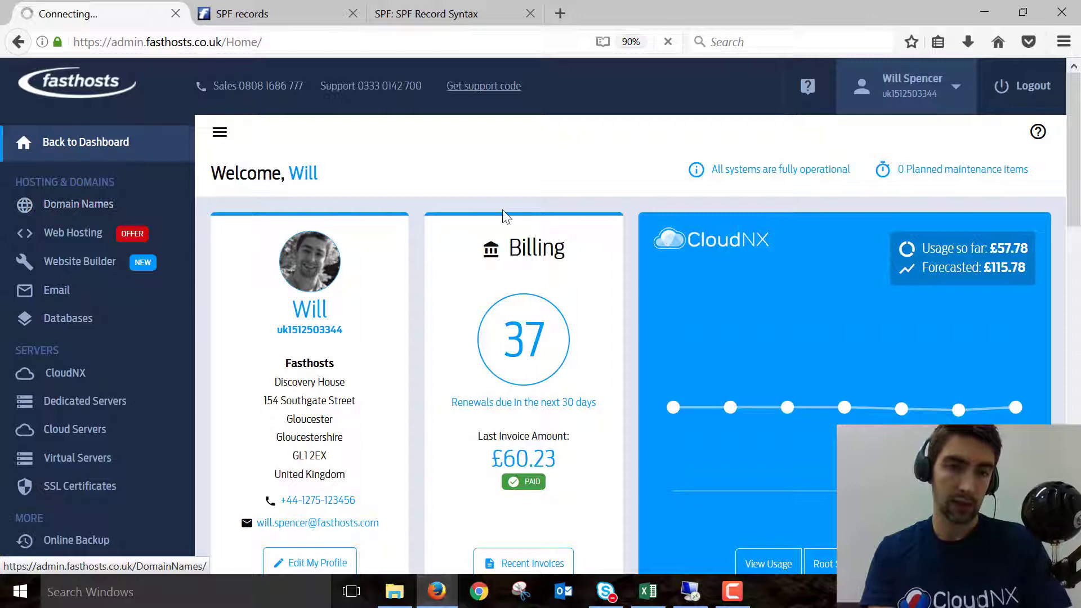
click(77, 204)
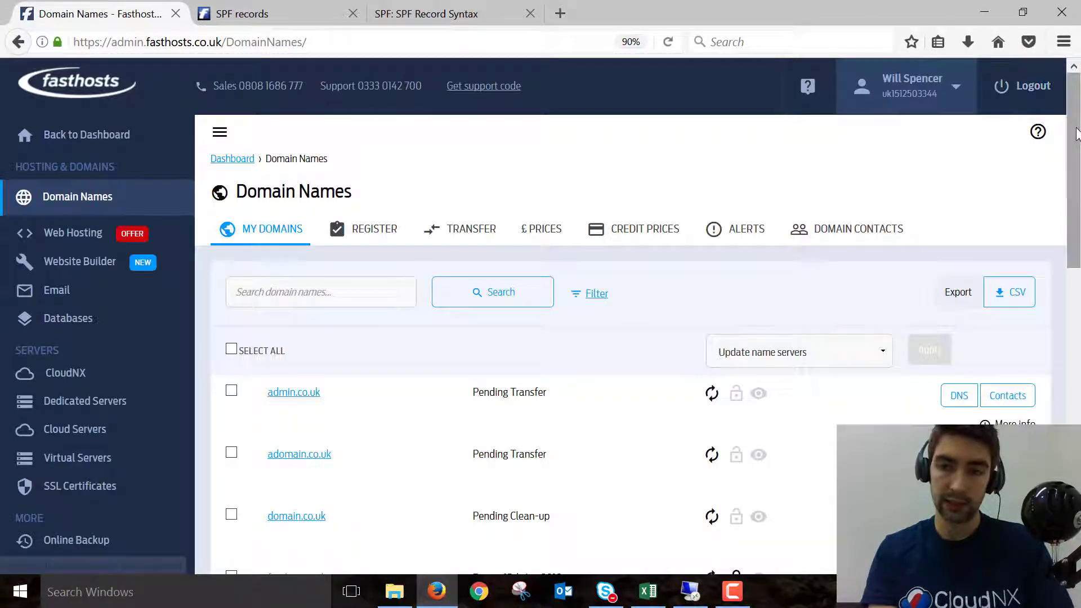
scroll(down, 3)
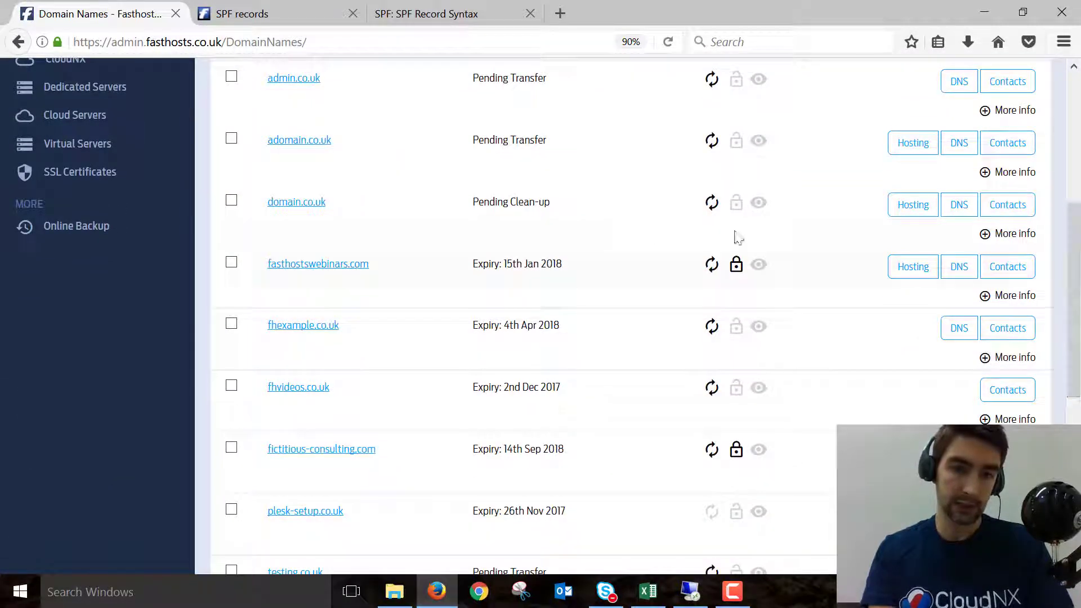
click(318, 263)
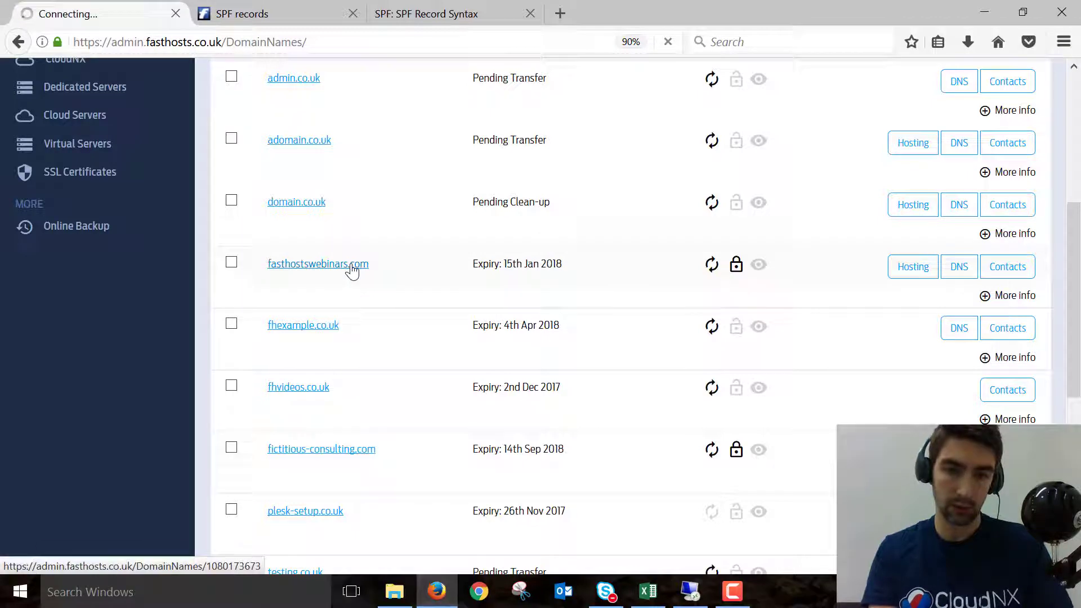
From the domain overview, choose Configure Advanced DNS for fasthostswebinars.com
click(318, 263)
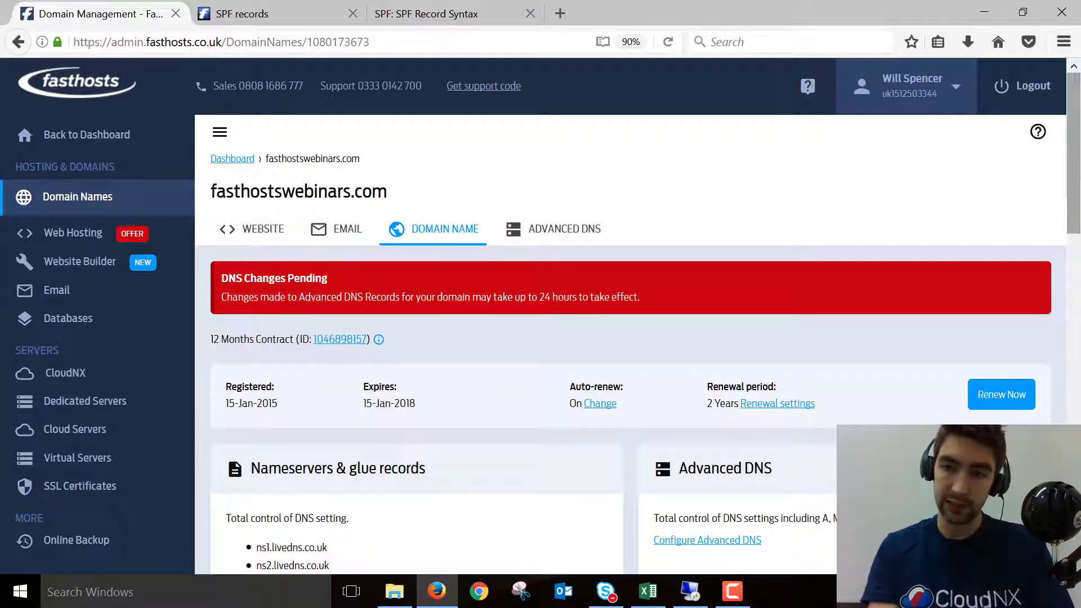
scroll(down, 3)
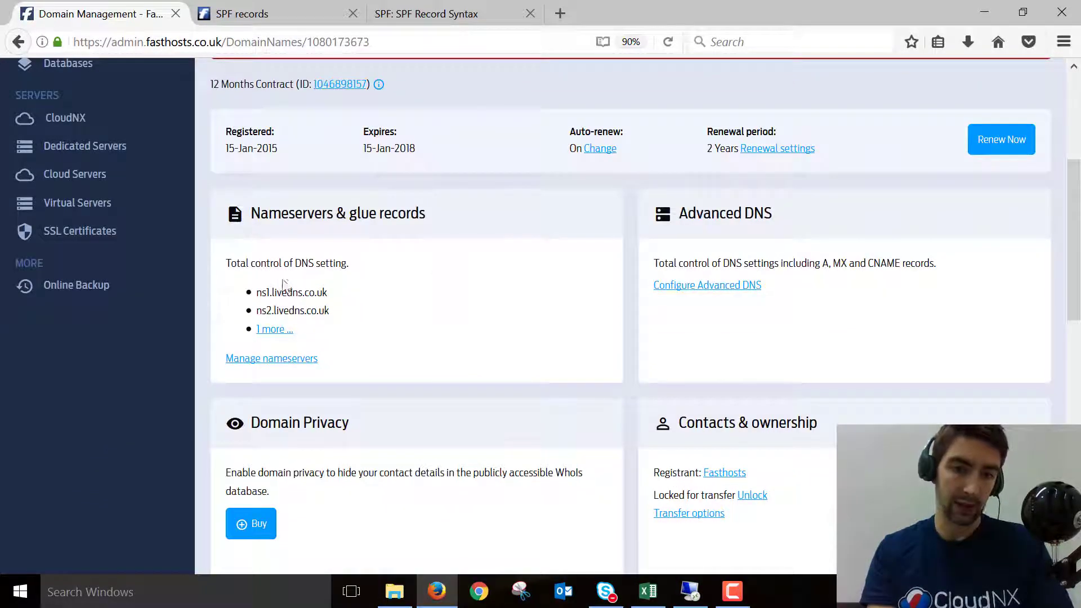
drag(257, 292, 330, 311)
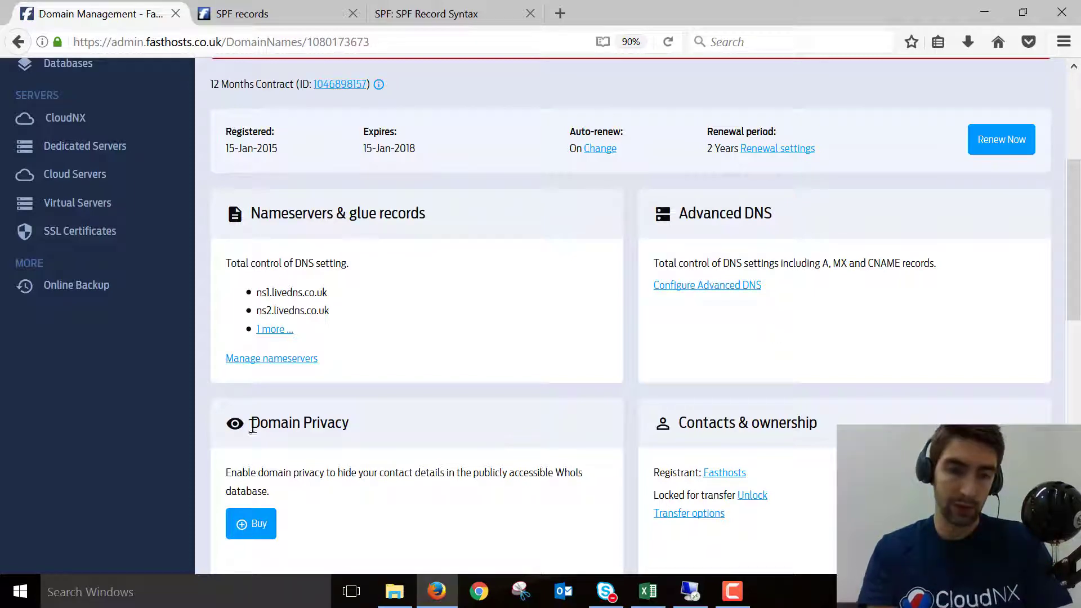
click(706, 285)
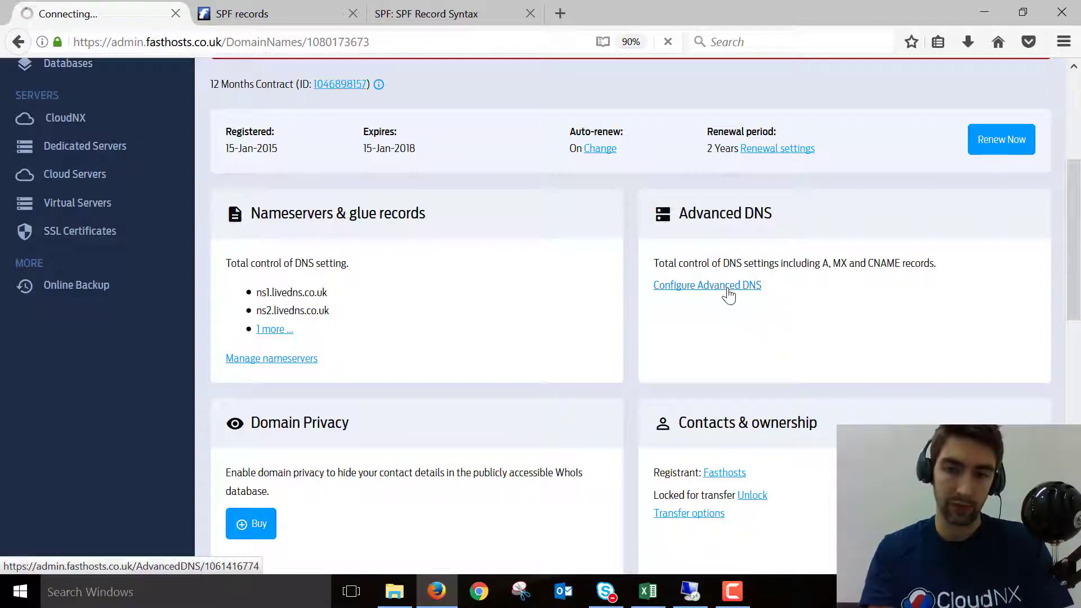
Review the 15 existing A records and their IP addresses on the Advanced DNS page
click(707, 285)
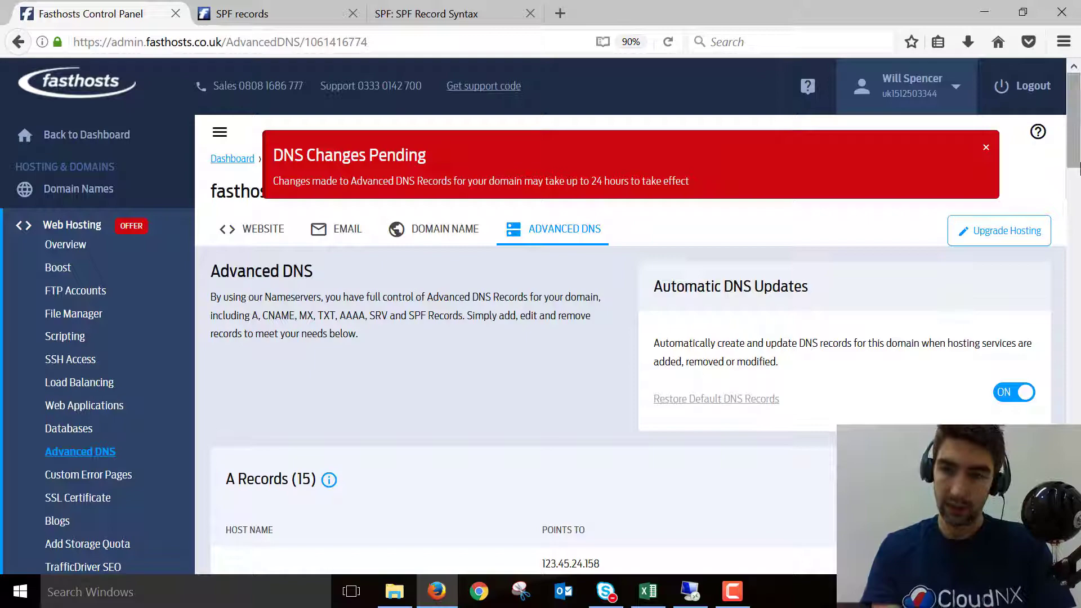
scroll(down, 3)
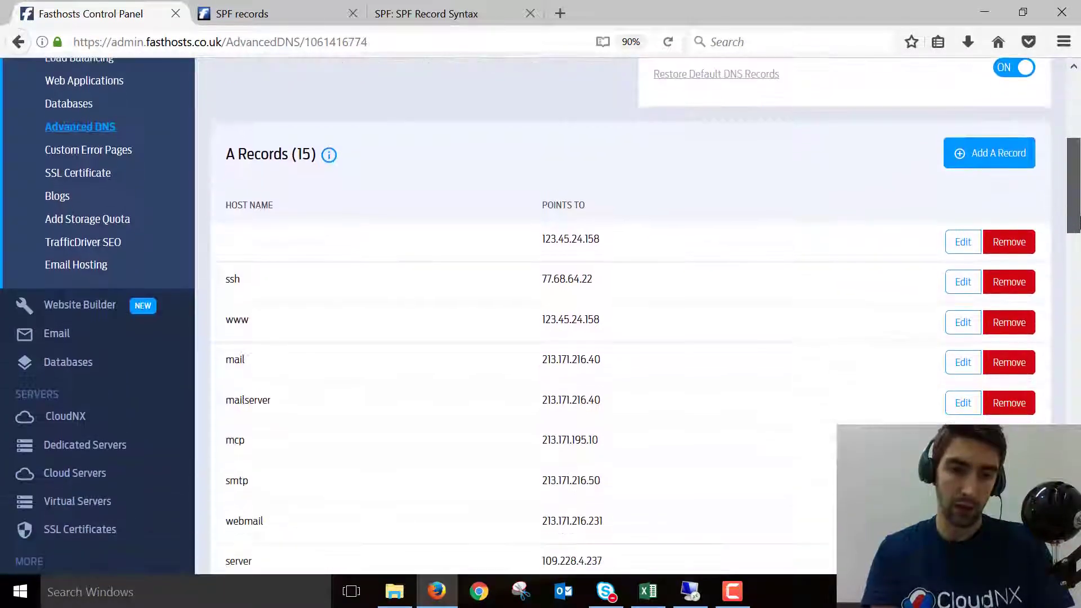
scroll(down, 3)
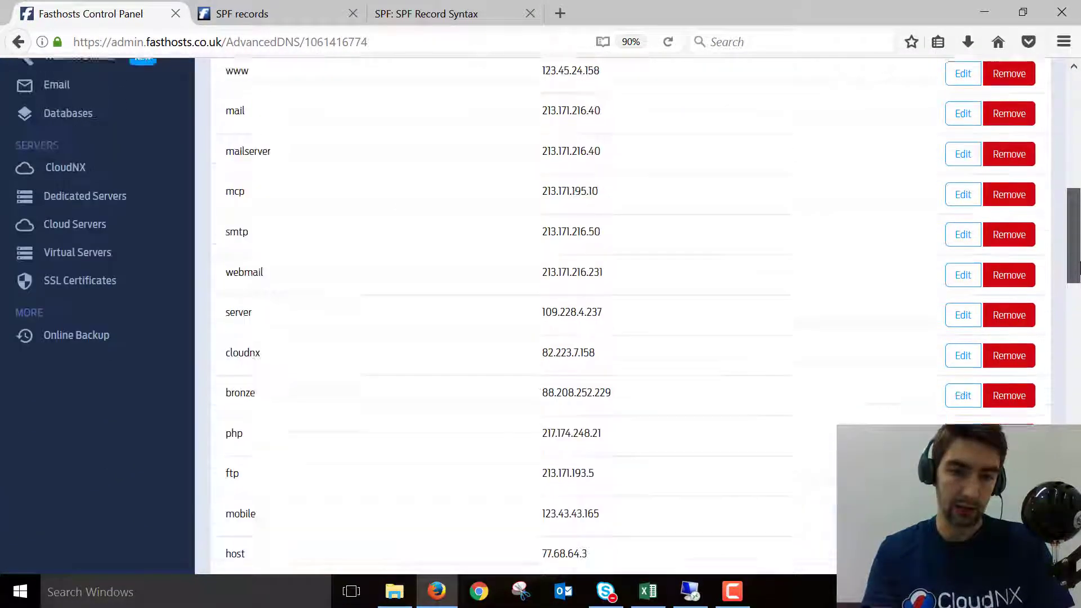
scroll(up, 3)
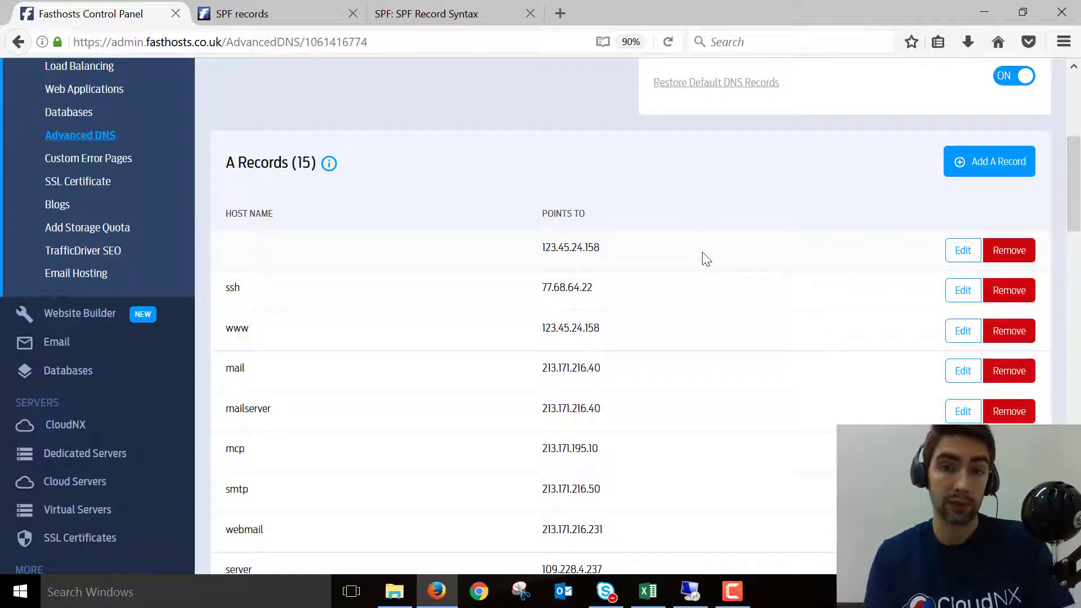
mouse_move(234, 355)
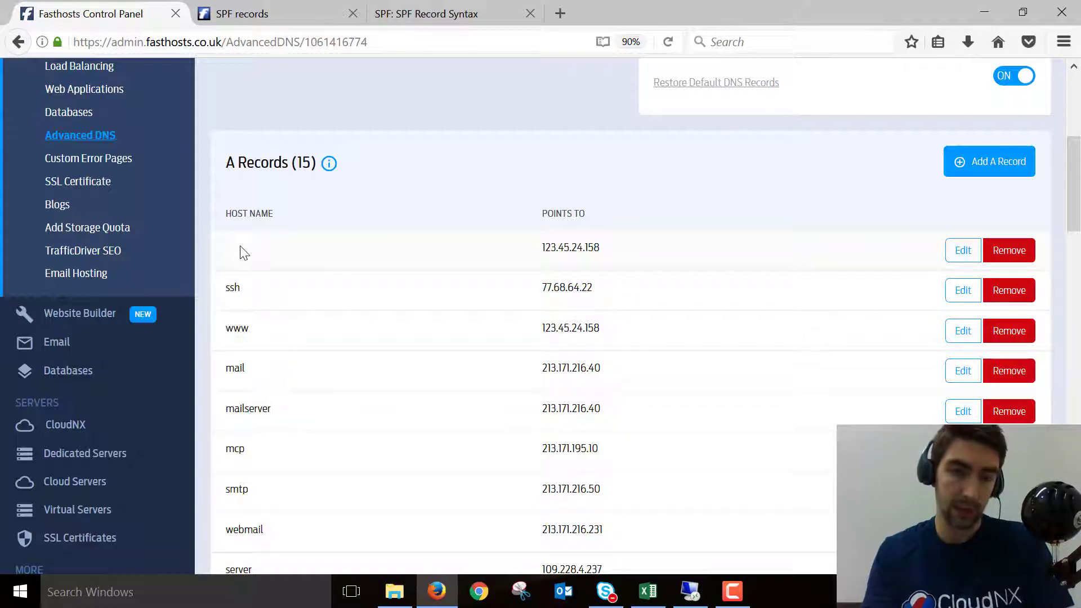
mouse_move(406, 271)
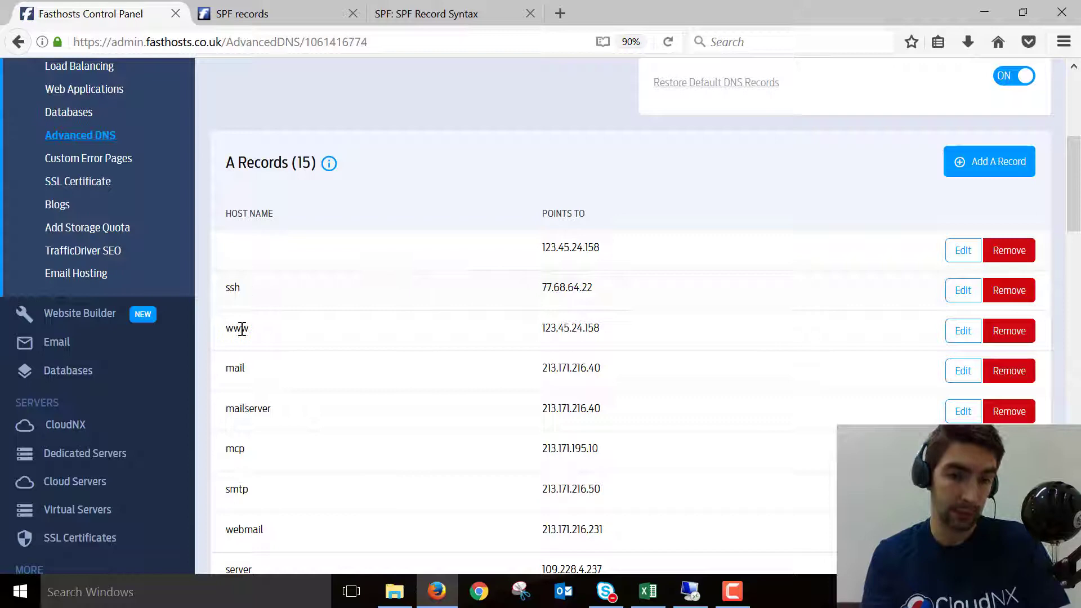
mouse_move(655, 224)
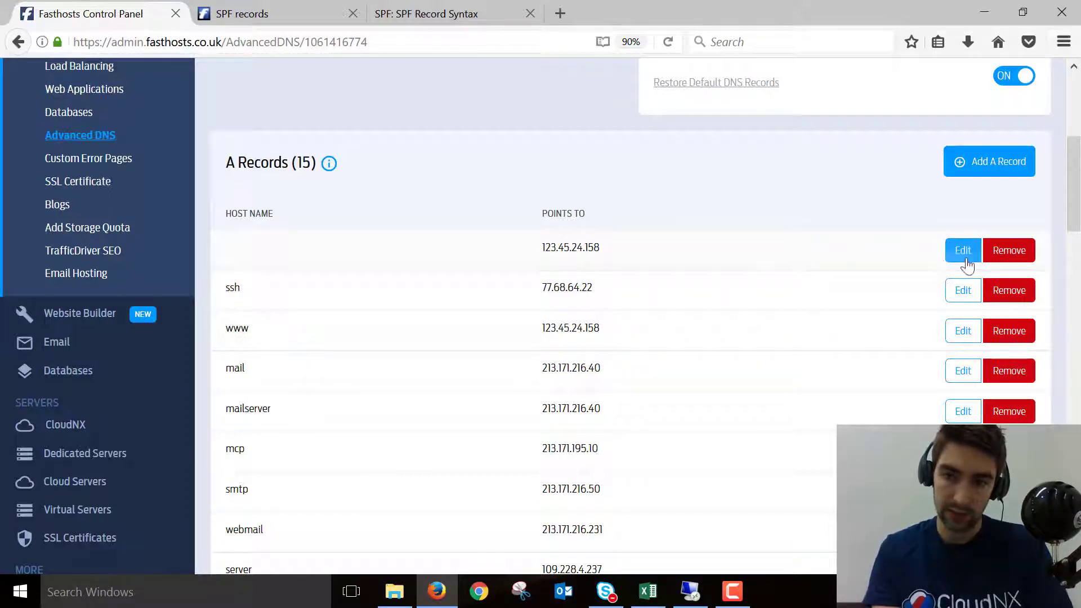
Change the blank-host A record from 123.45.24.158 to 23.64.128.234, copy the new IP, and save
click(963, 250)
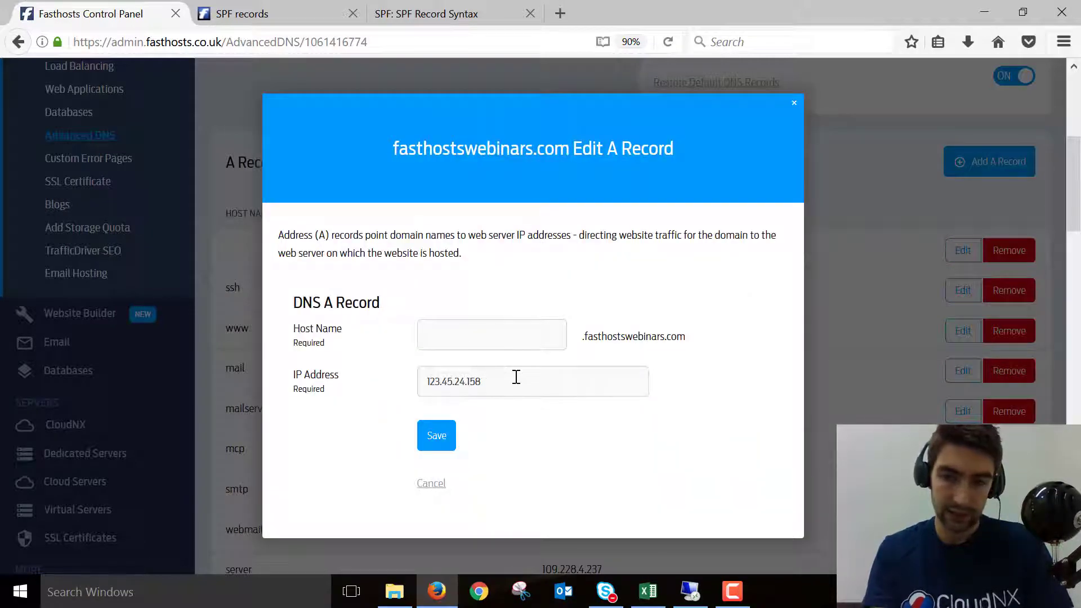
triple_click(454, 382)
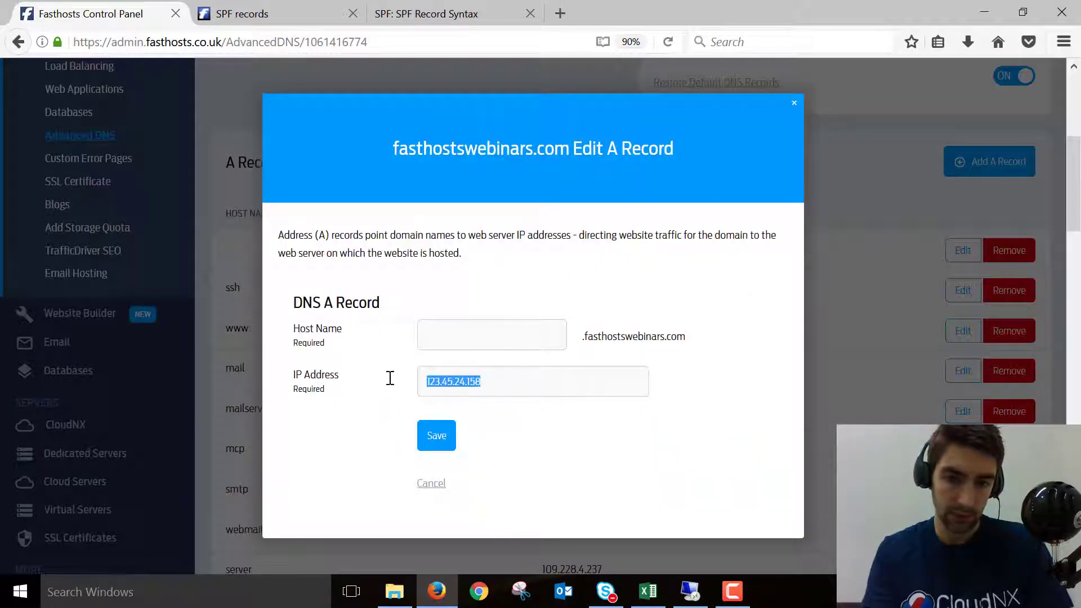
text(23.64.)
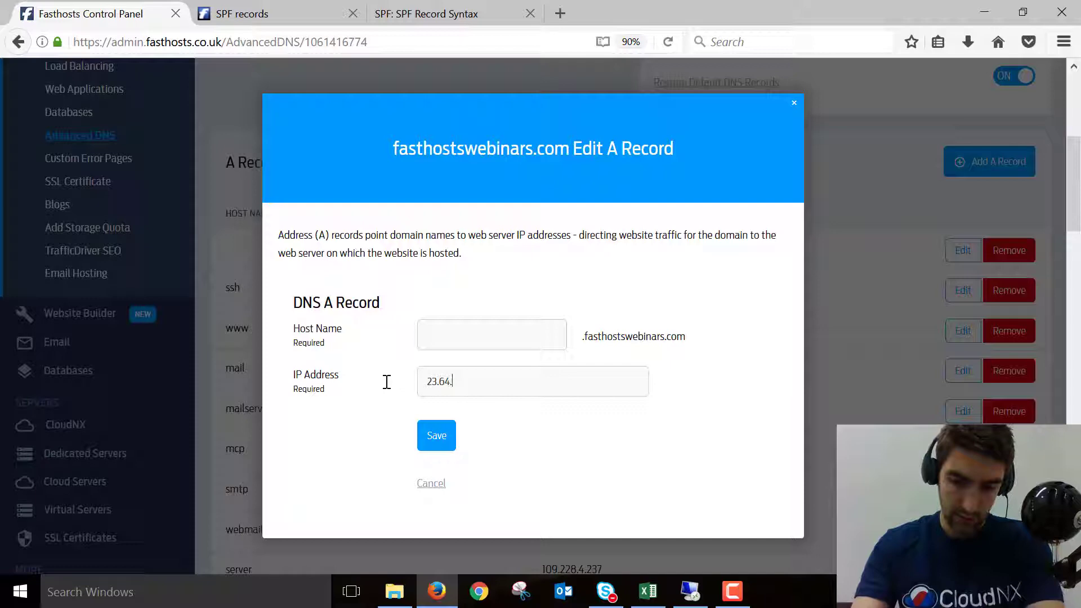
text(128.)
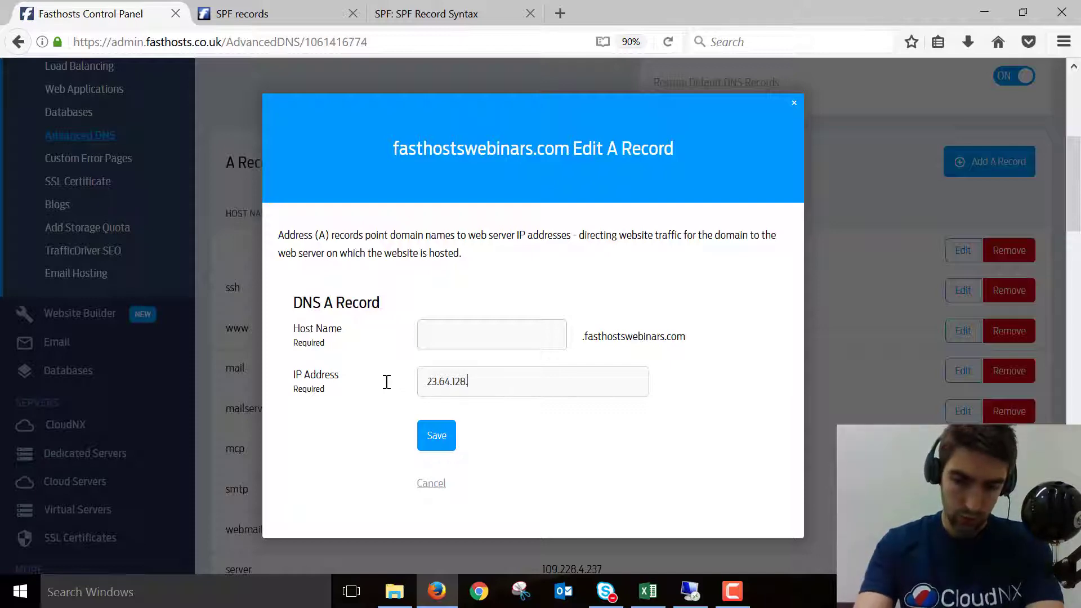
text(234)
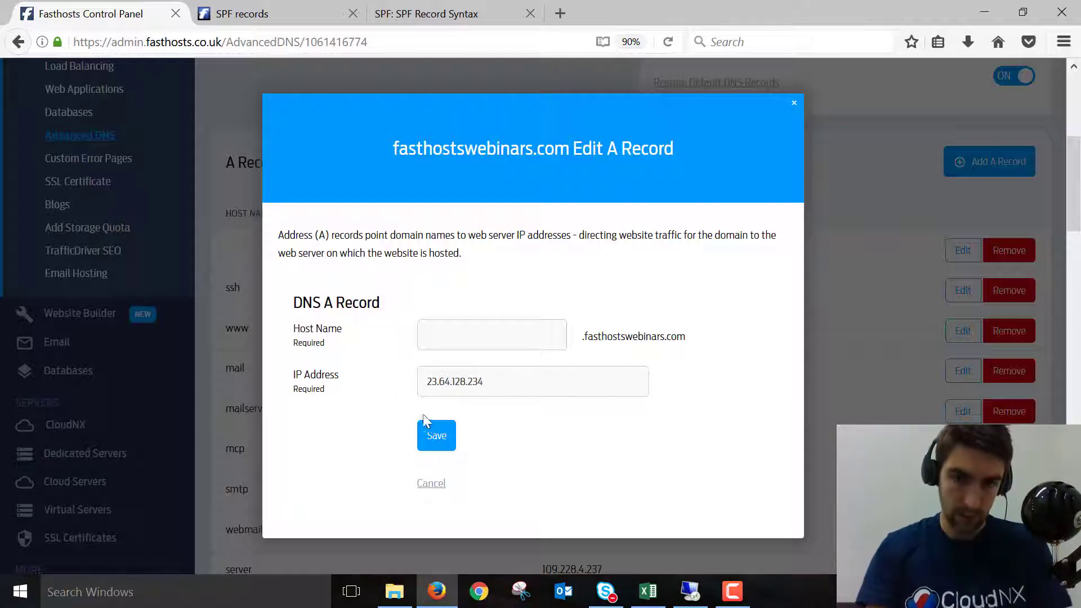
triple_click(533, 381)
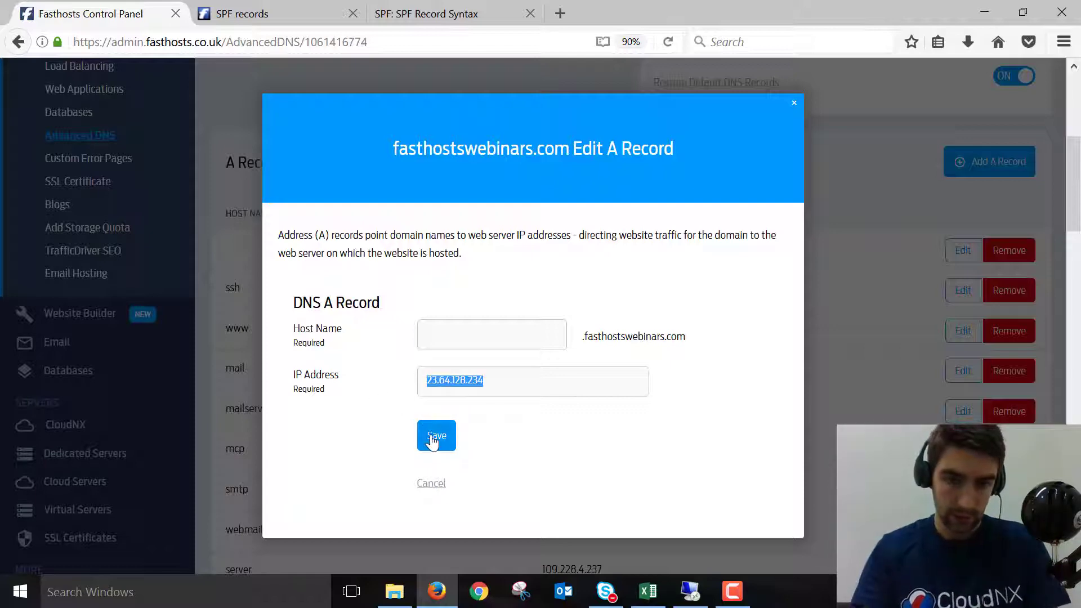
click(436, 436)
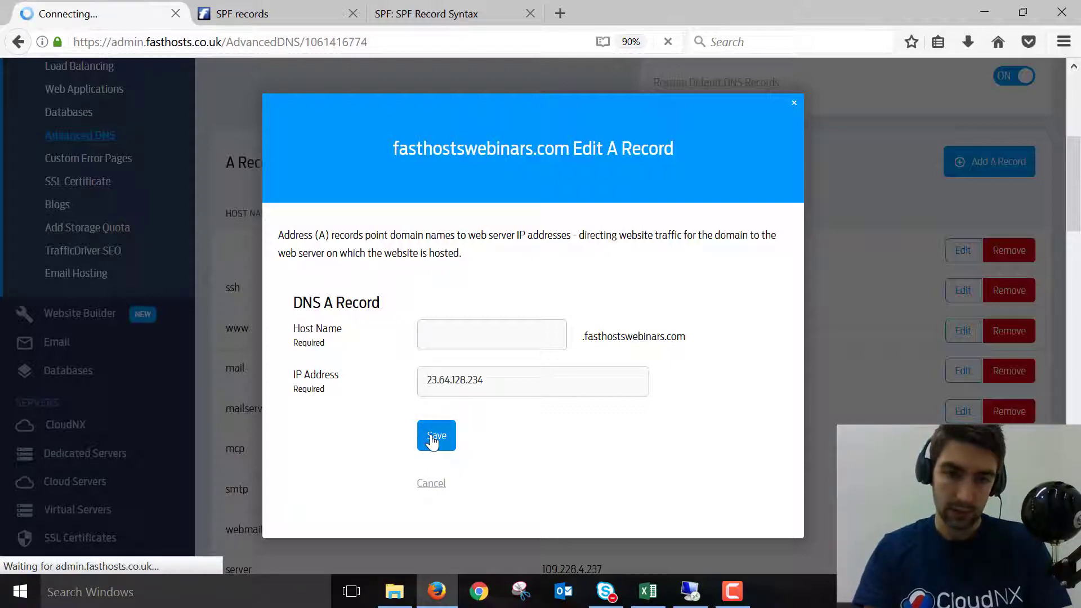
click(435, 436)
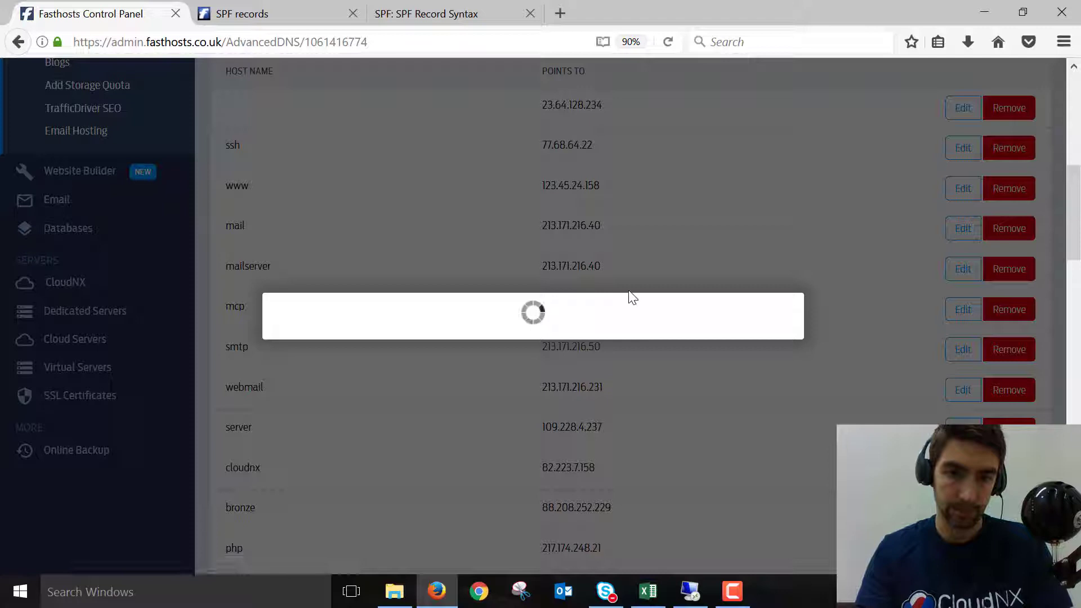
Set the www A record to 23.64.128.234 and save, leaving DNS changes pending
click(963, 188)
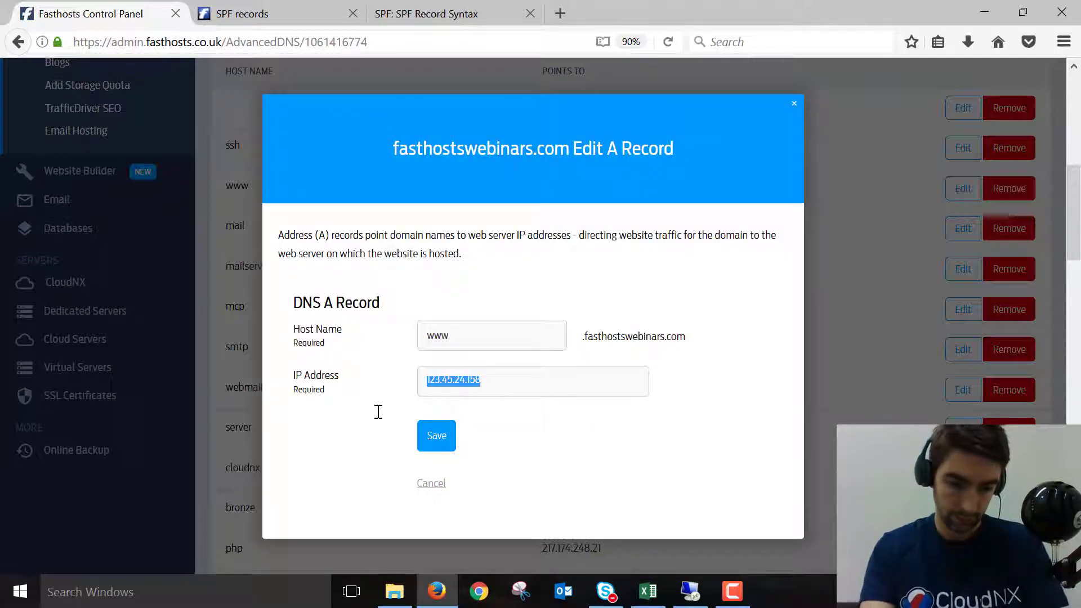
click(436, 436)
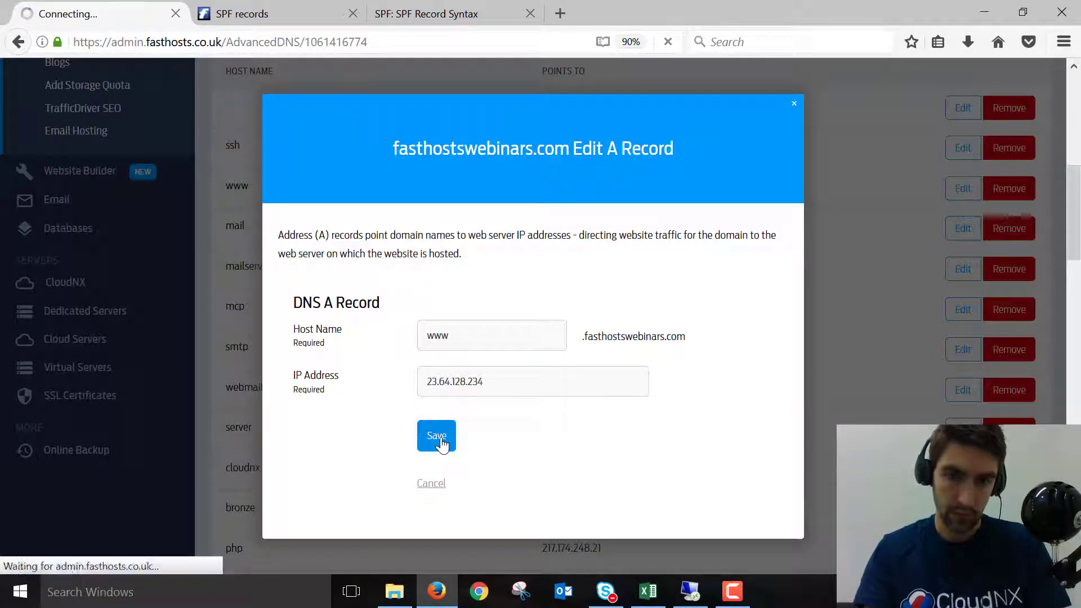
click(436, 436)
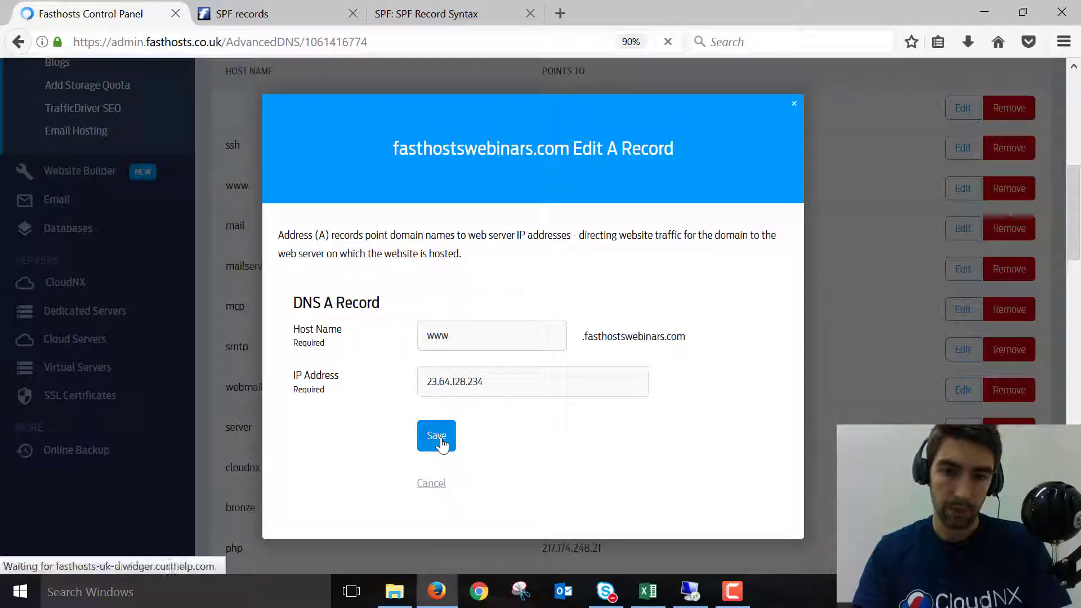
click(435, 436)
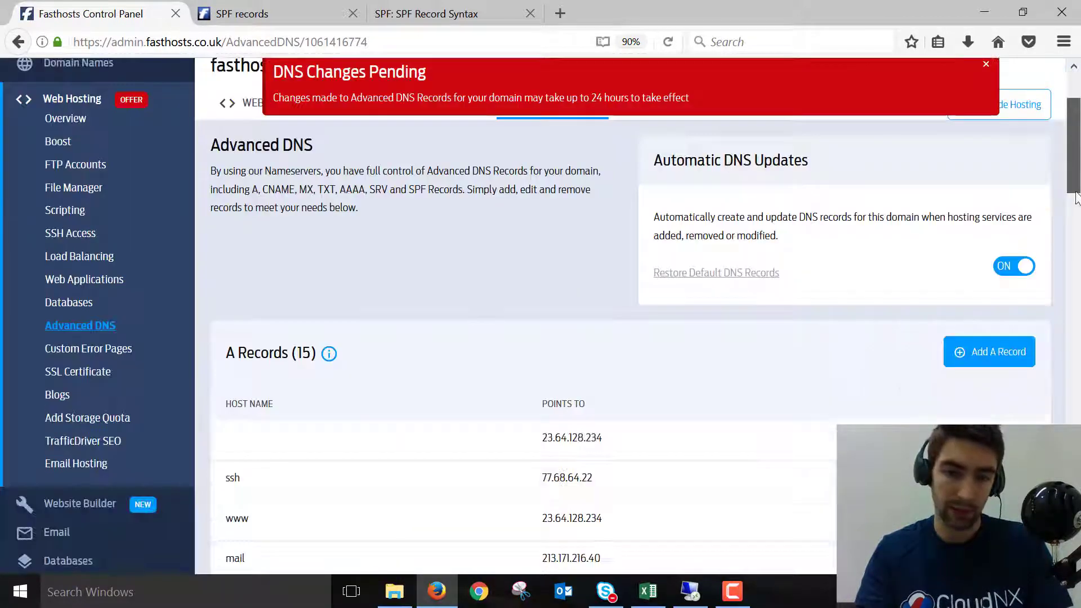
scroll(down, 3)
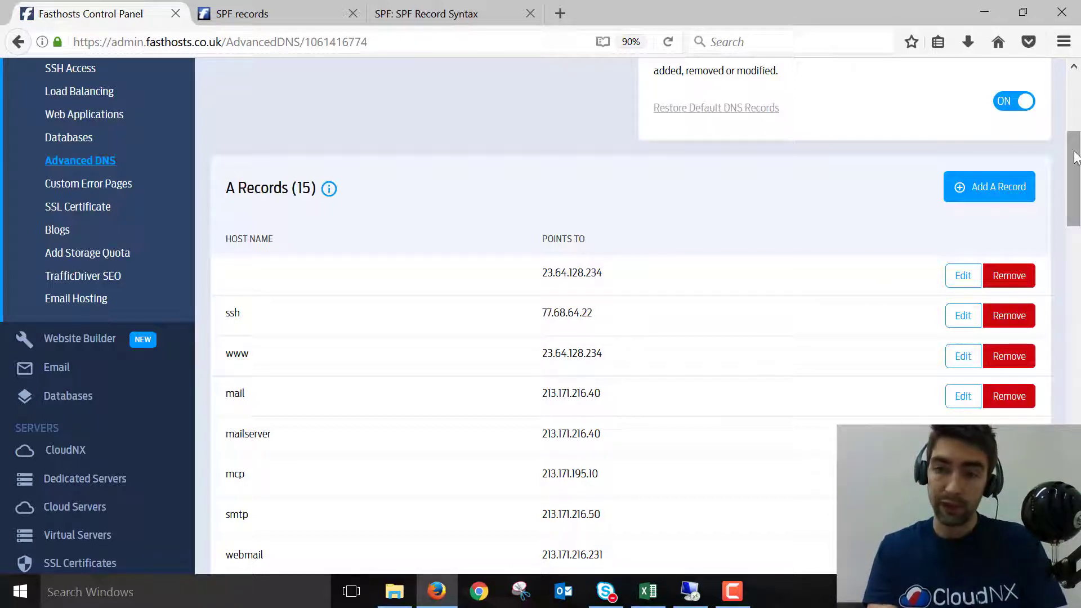
scroll(down, 3)
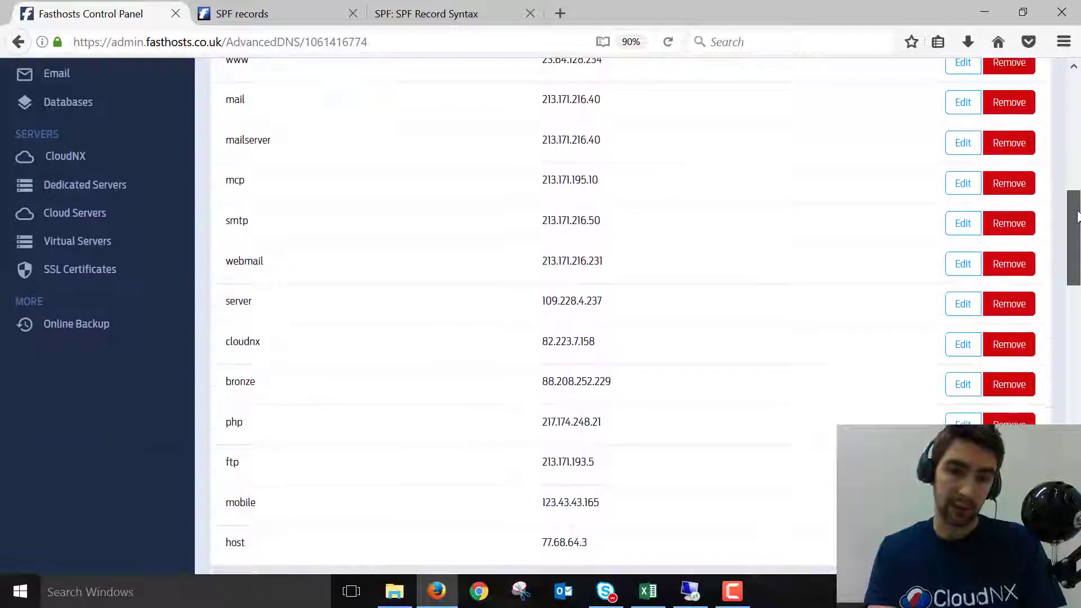
scroll(down, 3)
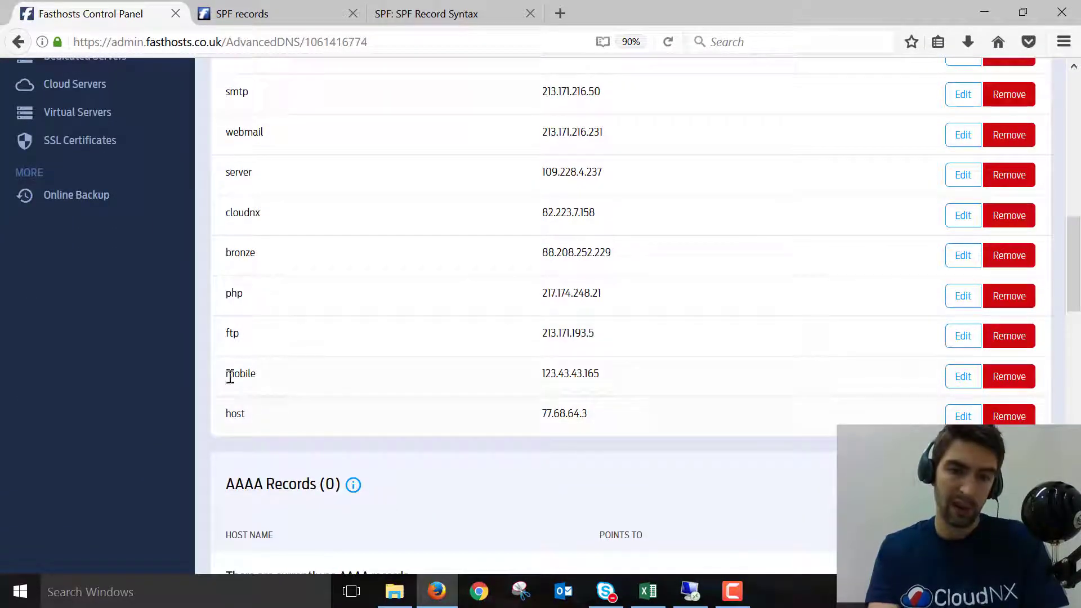
mouse_move(270, 343)
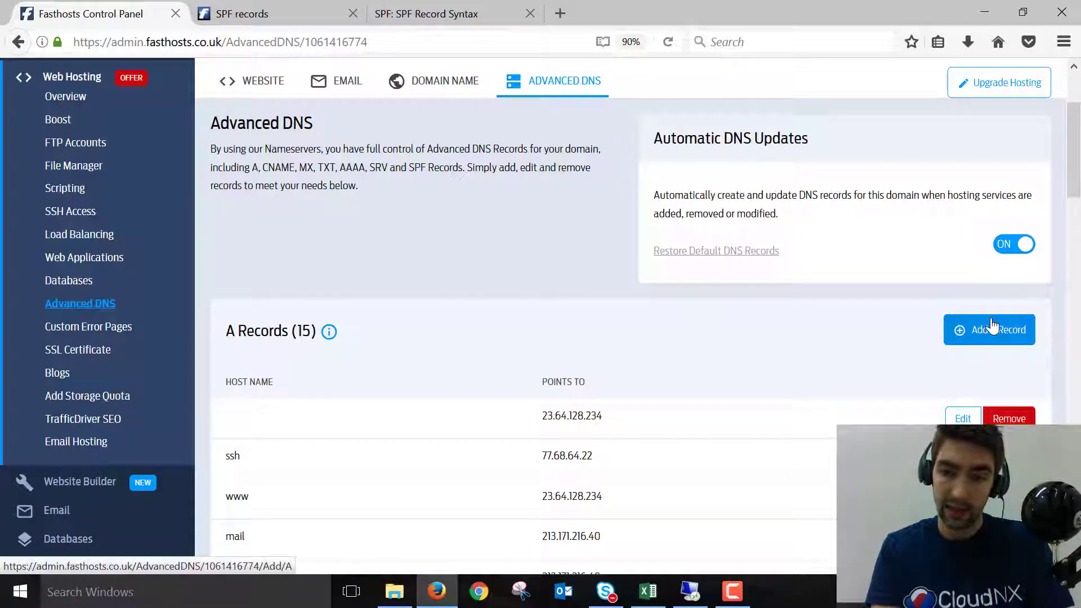
click(988, 330)
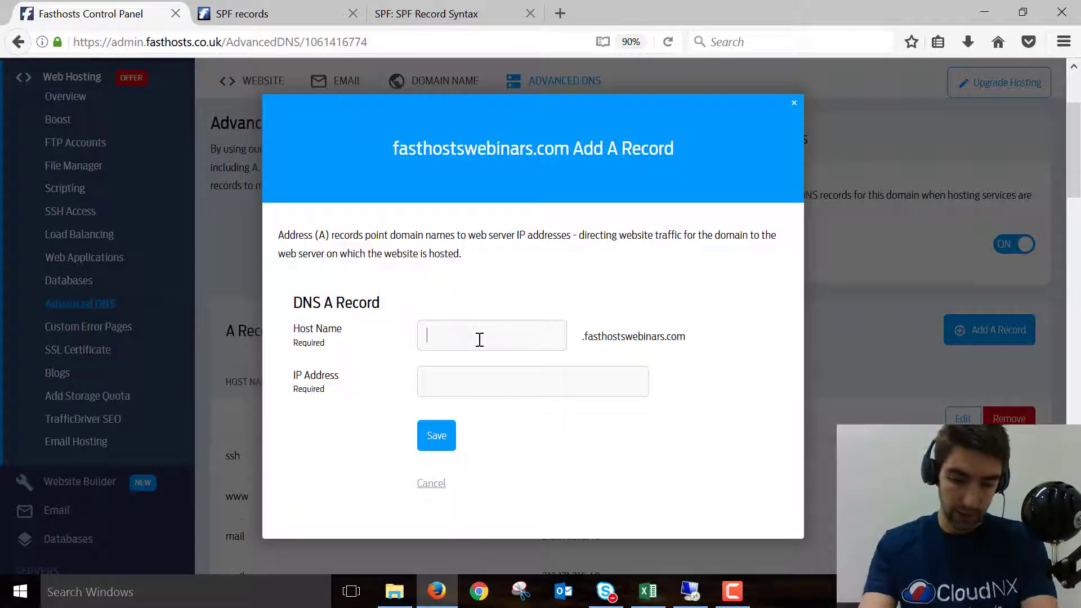
text(new)
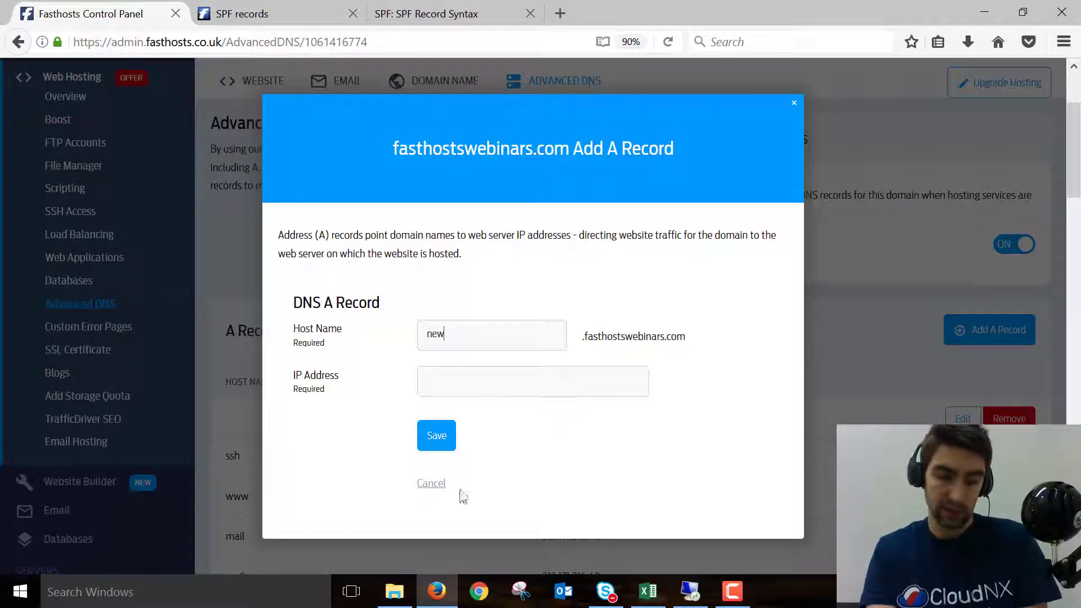
click(432, 483)
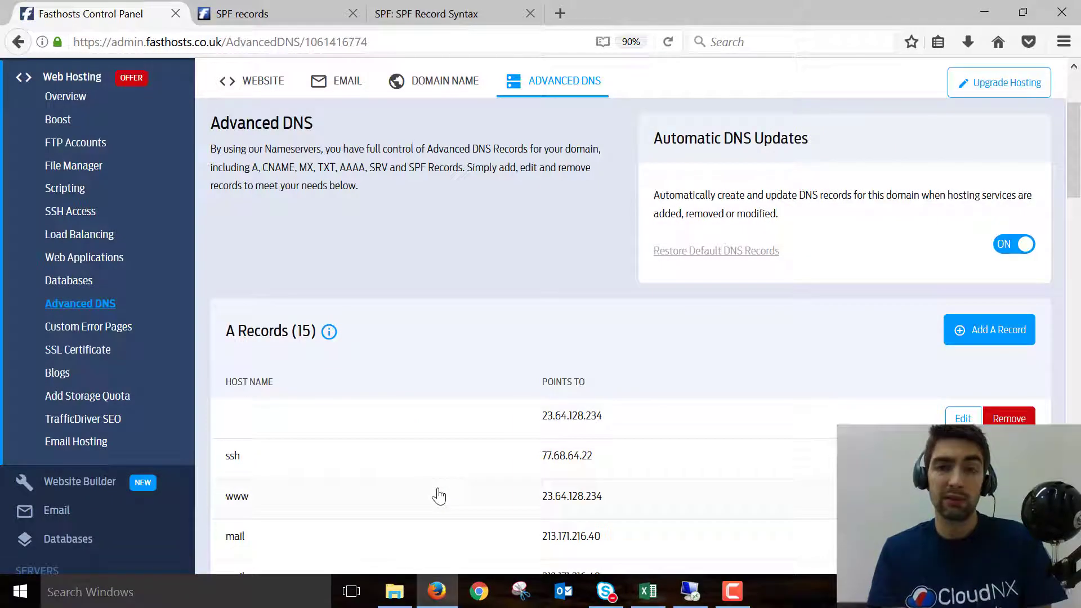